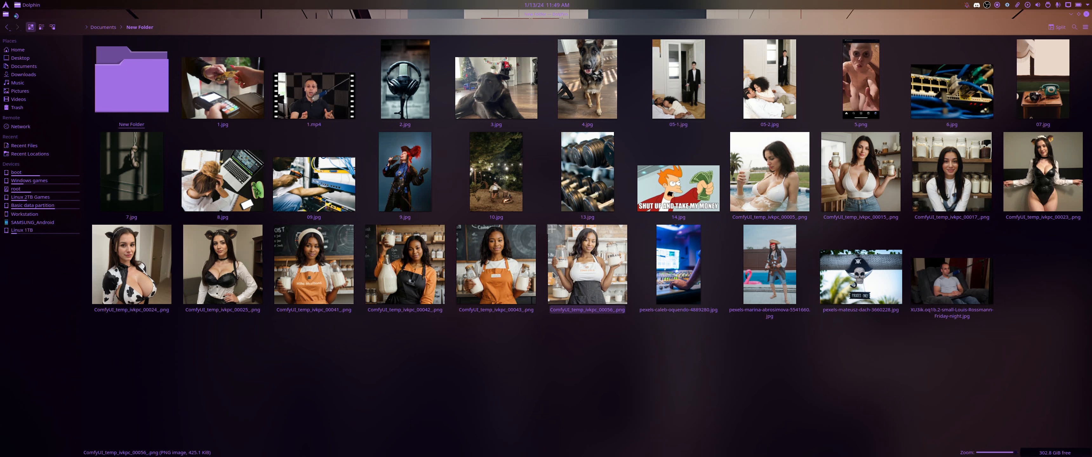
Select the row of ComfyUI portraits and remove them from New Folder
{"action": "left_click", "coordinate": [798, 368]}
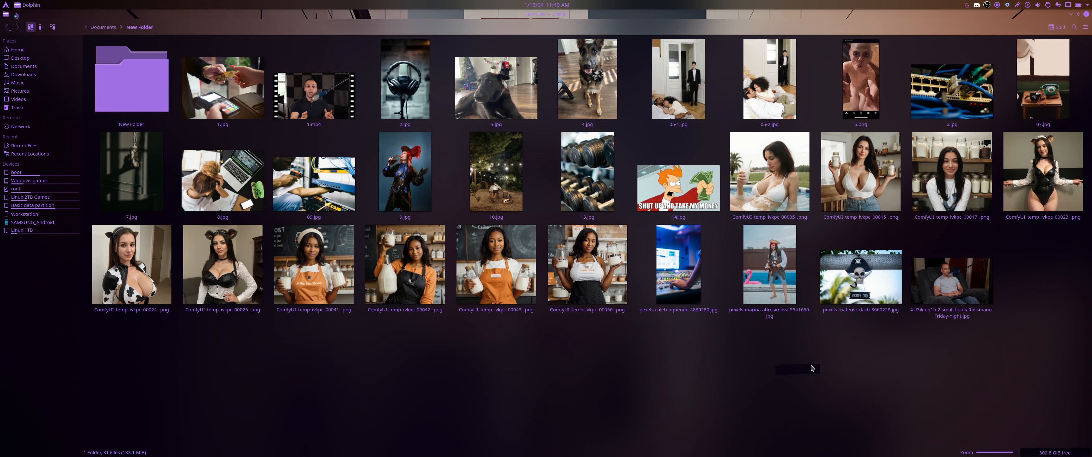
{"action": "left_click", "coordinate": [769, 171]}
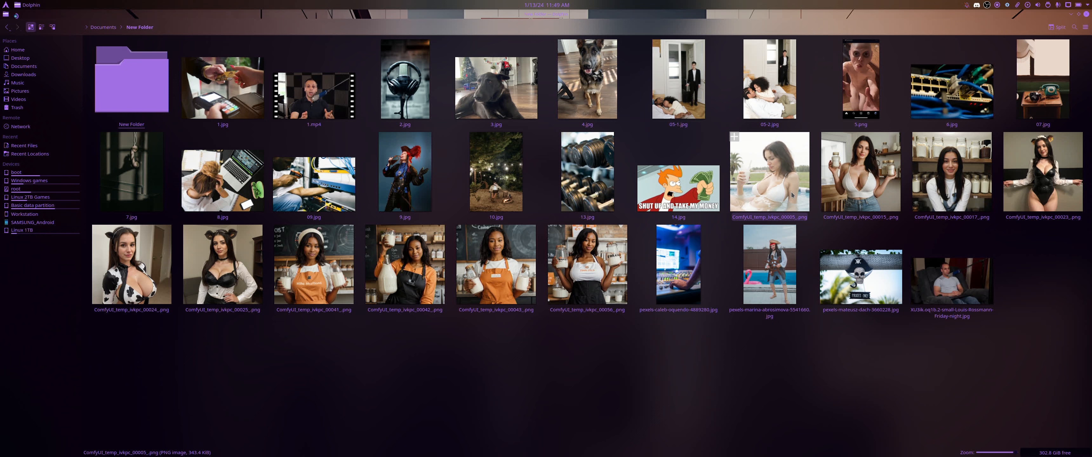
{"action": "left_click", "coordinate": [769, 171]}
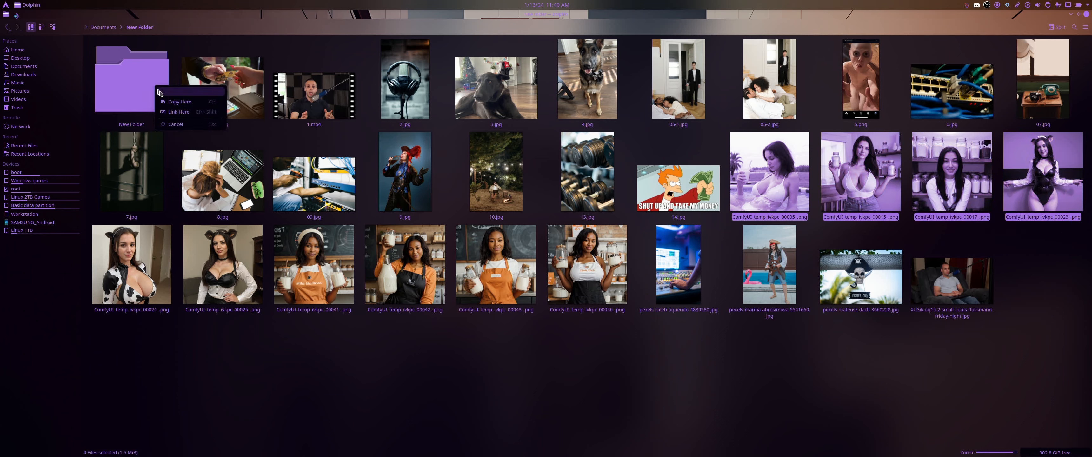
{"action": "left_click", "coordinate": [587, 264]}
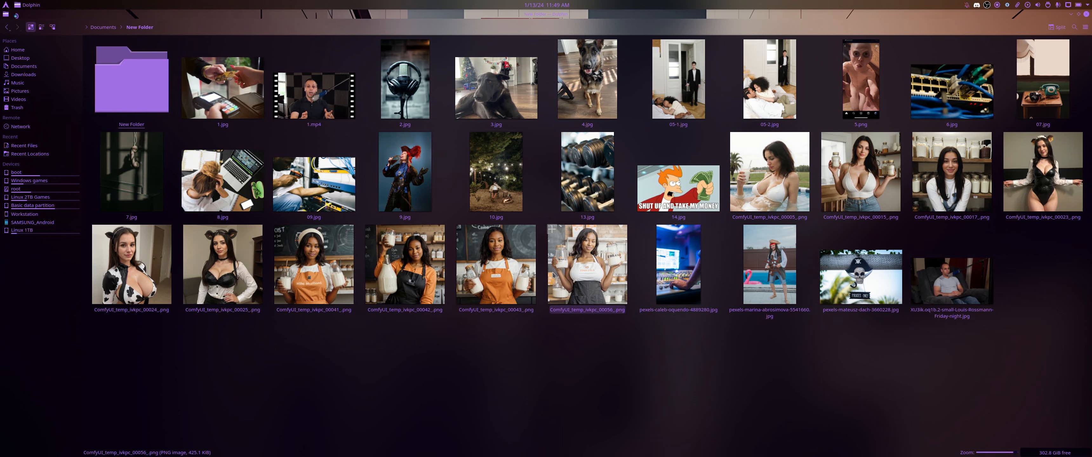
View the card-payment photo 1.jpg in Gwenview from the 21-file folder
{"action": "double_click", "coordinate": [314, 88]}
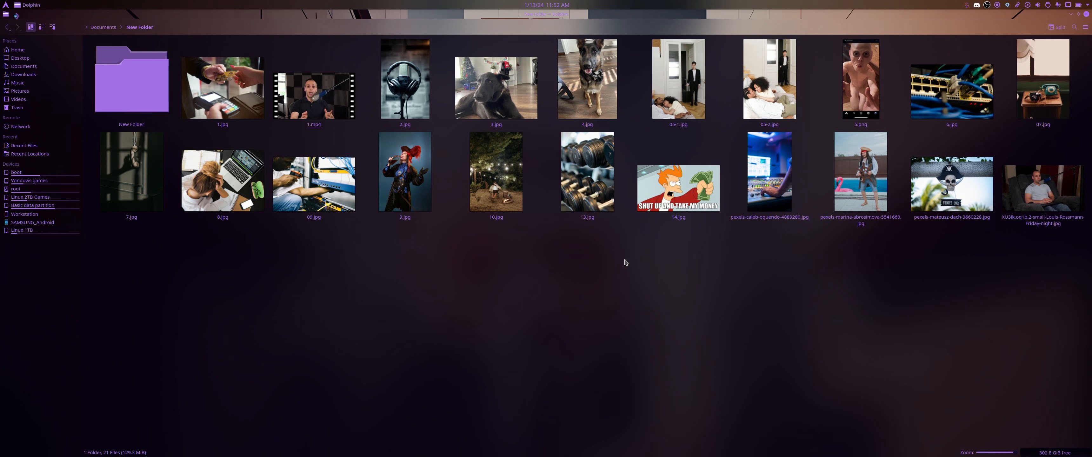
{"action": "left_click", "coordinate": [587, 79]}
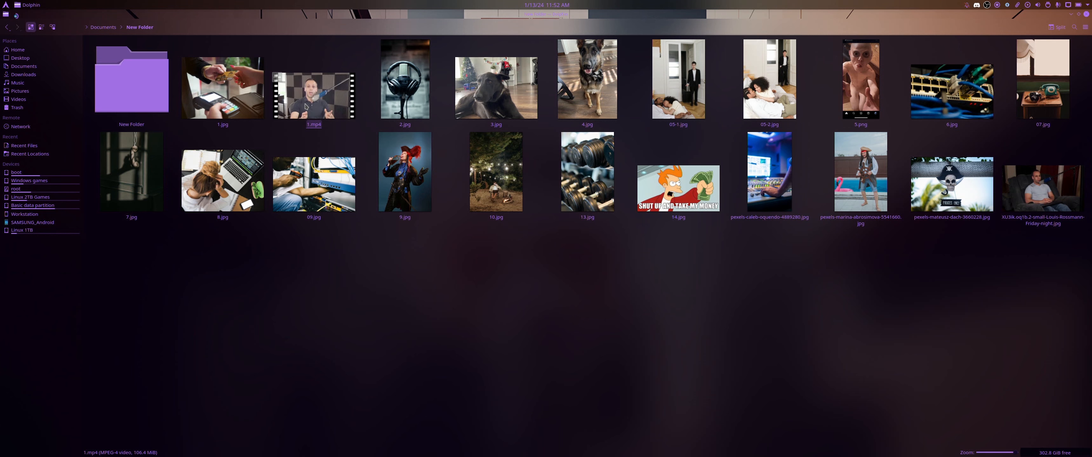
{"action": "double_click", "coordinate": [222, 87]}
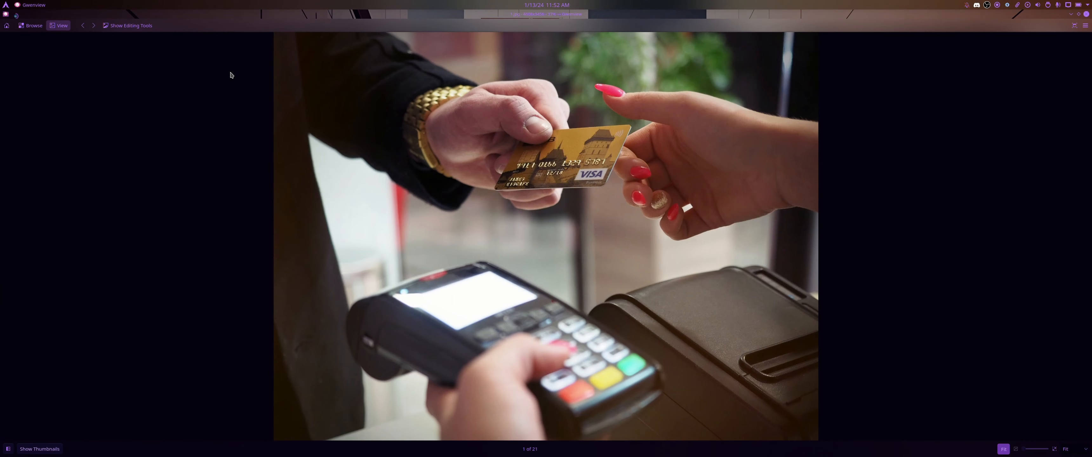
{"action": "mouse_move", "coordinate": [942, 225]}
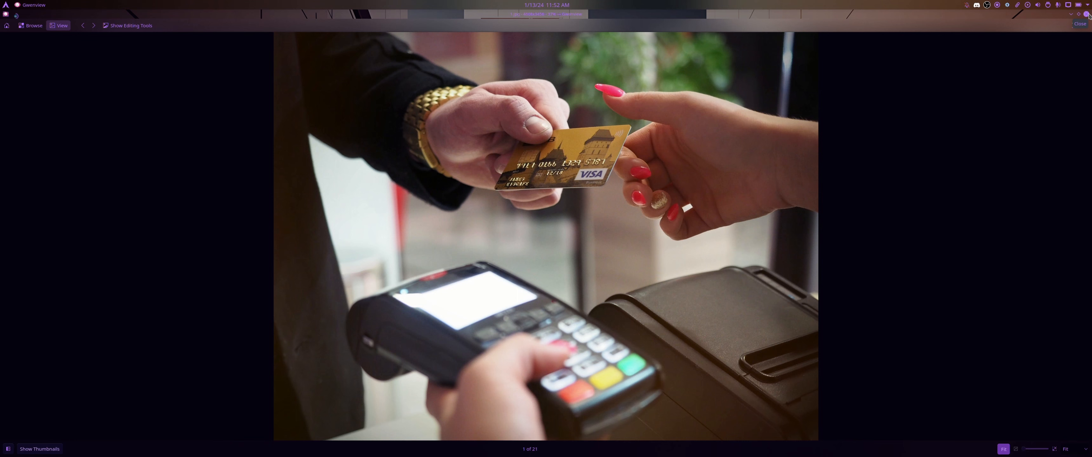
Close Gwenview to return to the New Folder grid of photos
{"action": "left_click", "coordinate": [1081, 23]}
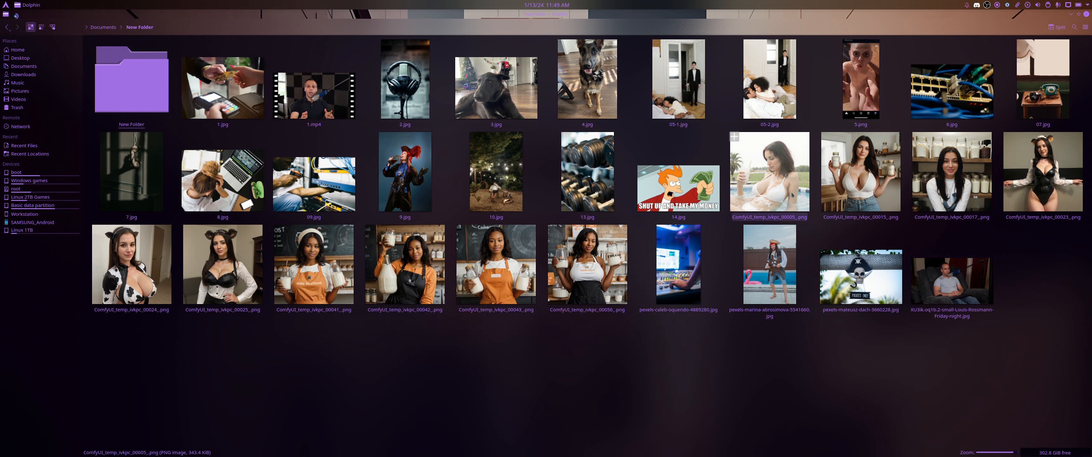
Remove the ComfyUI portraits again and play the video 1.mp4 in Haruna
{"action": "left_click", "coordinate": [769, 171]}
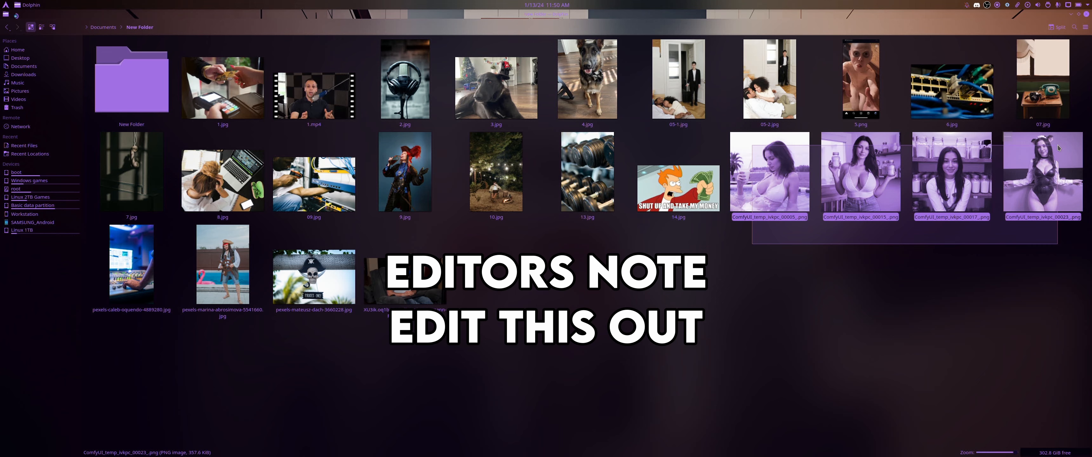
{"action": "left_click", "coordinate": [860, 171]}
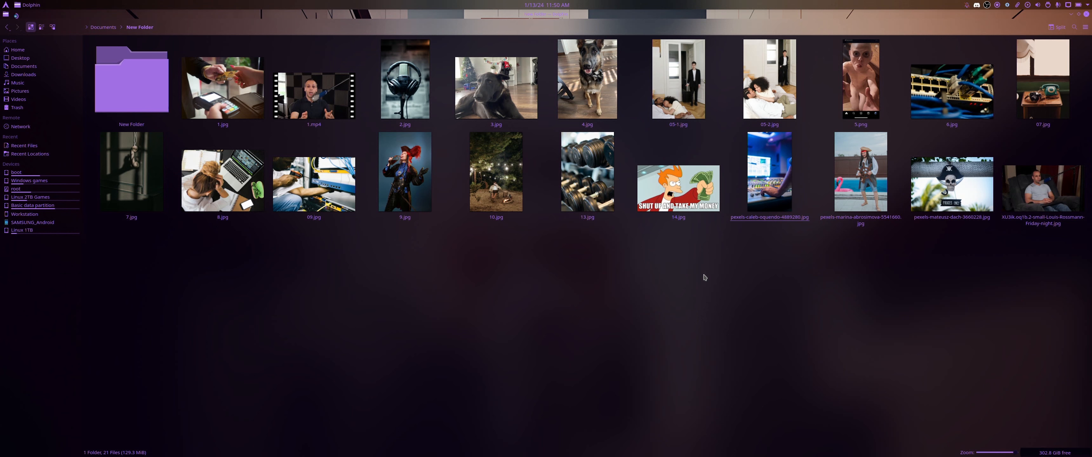
{"action": "left_click", "coordinate": [314, 87]}
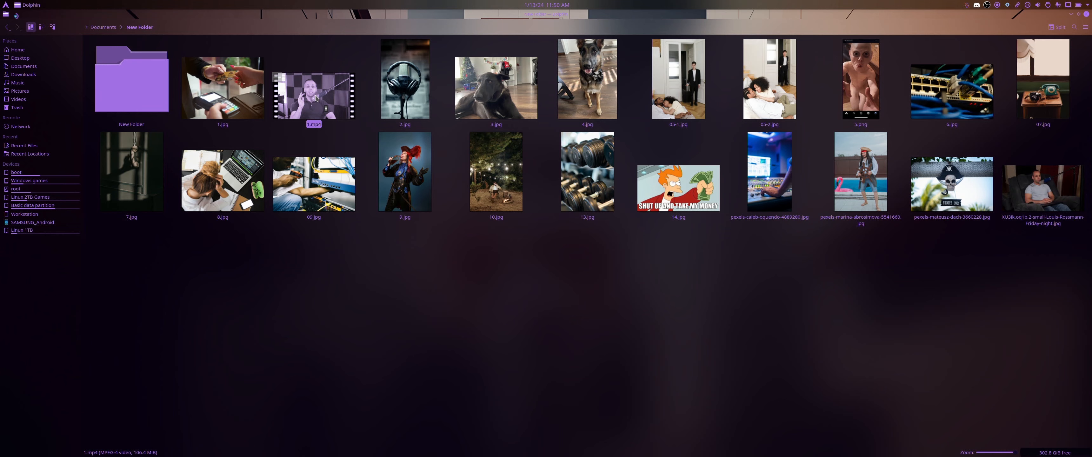
{"action": "double_click", "coordinate": [313, 87]}
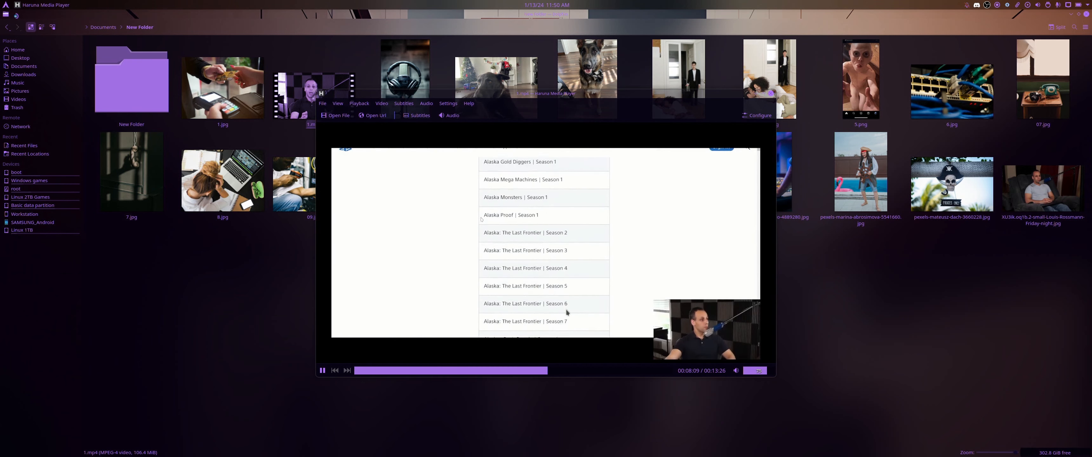
Close the Haruna player to return to the 21-file New Folder grid
{"action": "scroll", "scroll_direction": "down", "scroll_amount": 3}
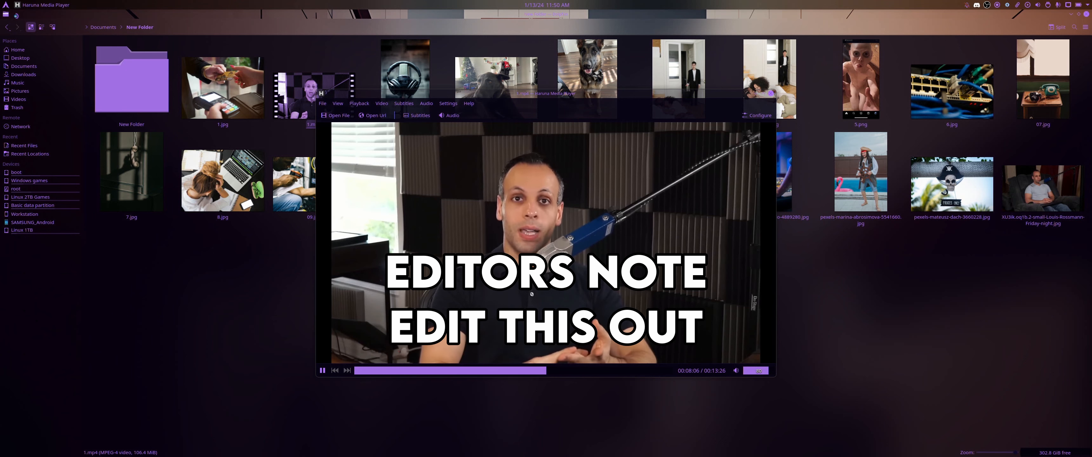
{"action": "left_click", "coordinate": [322, 371]}
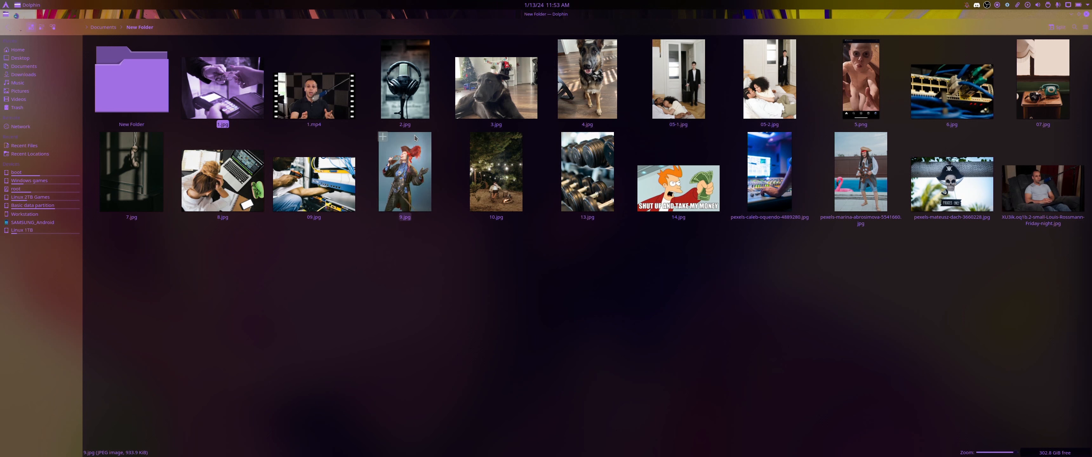
{"action": "mouse_move", "coordinate": [408, 182]}
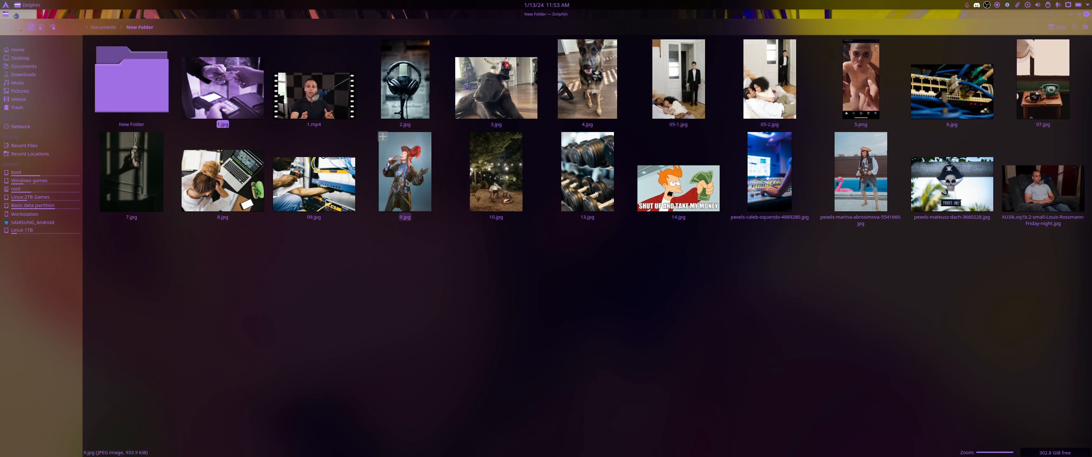
{"action": "left_click", "coordinate": [404, 78]}
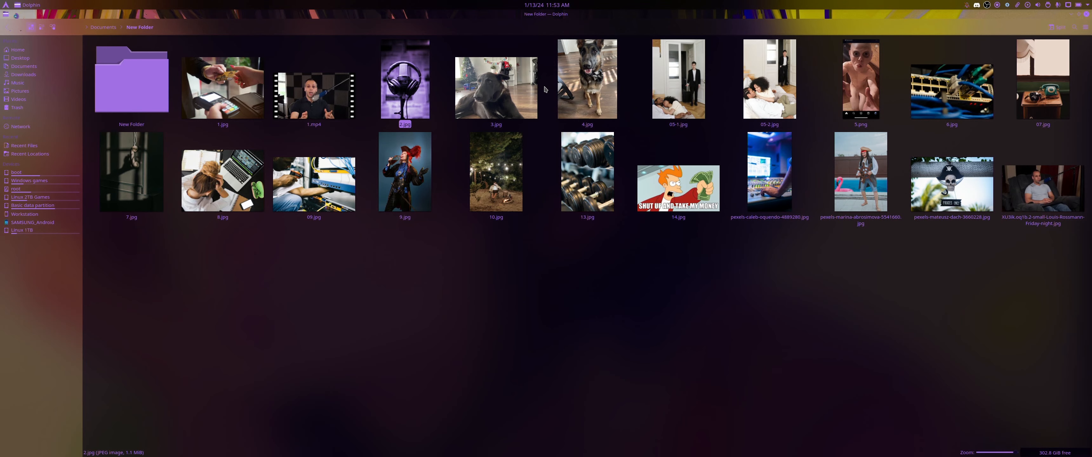
{"action": "left_click", "coordinate": [496, 87]}
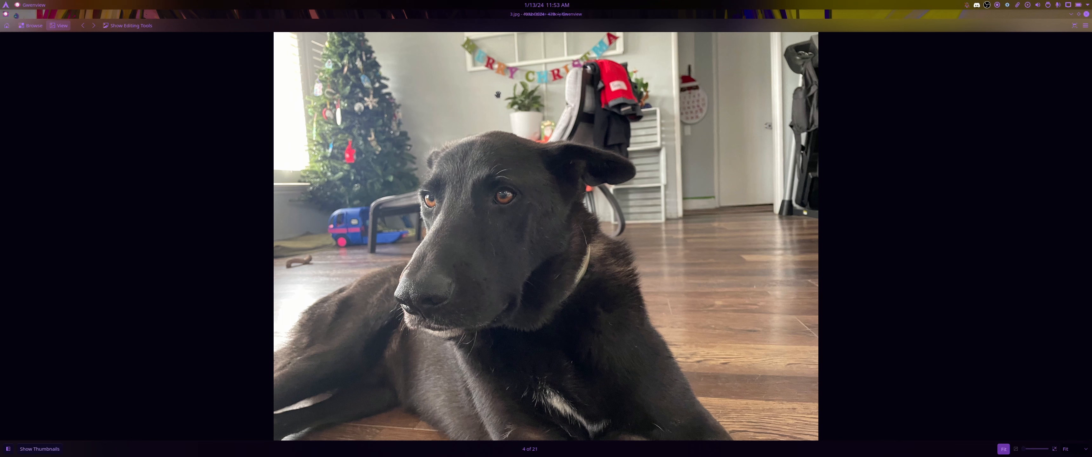
{"action": "mouse_move", "coordinate": [740, 172]}
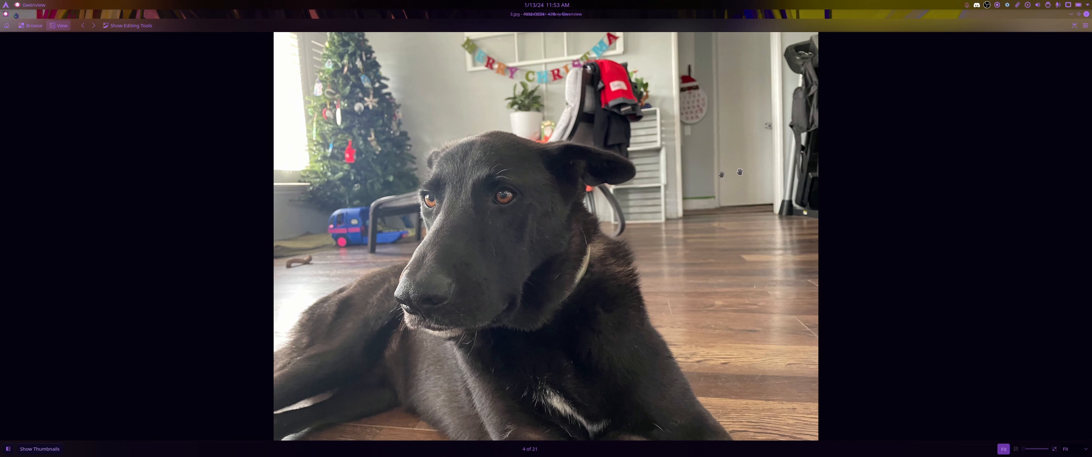
{"action": "mouse_move", "coordinate": [609, 193]}
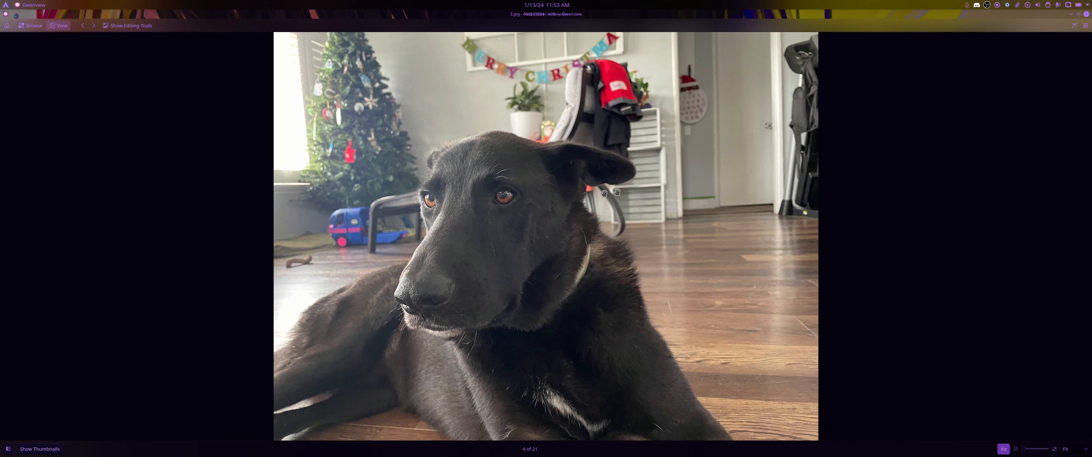
{"action": "mouse_move", "coordinate": [1086, 17]}
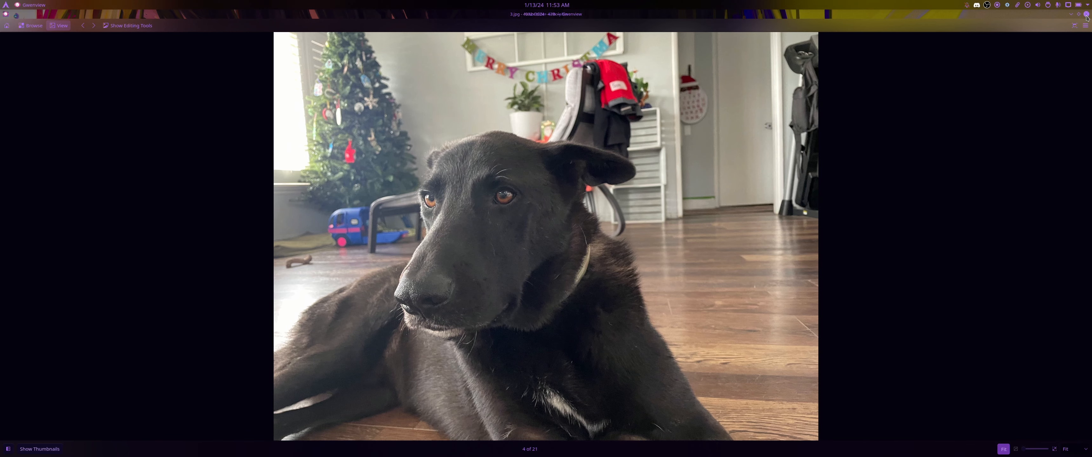
{"action": "mouse_move", "coordinate": [1079, 26]}
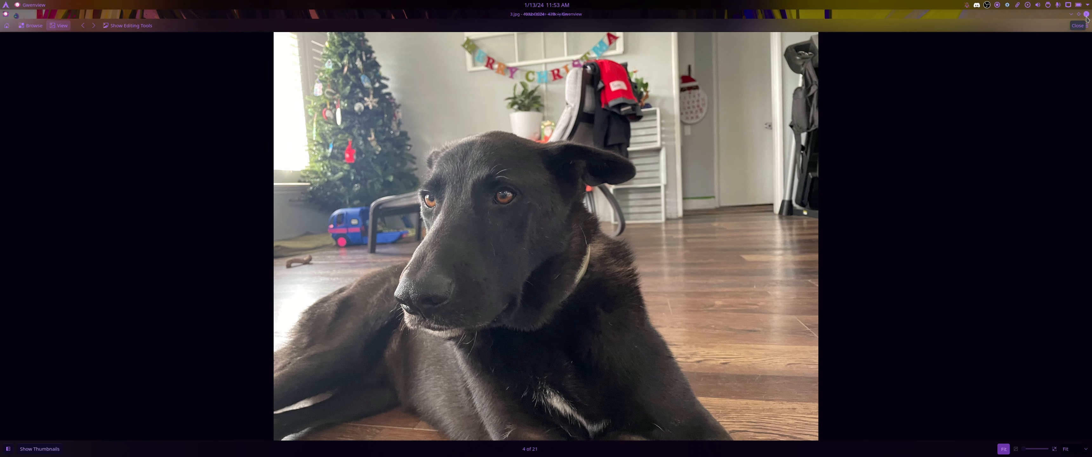
Close the dog photo and select the network cables photo 6.jpg in the grid
{"action": "left_click", "coordinate": [1079, 26]}
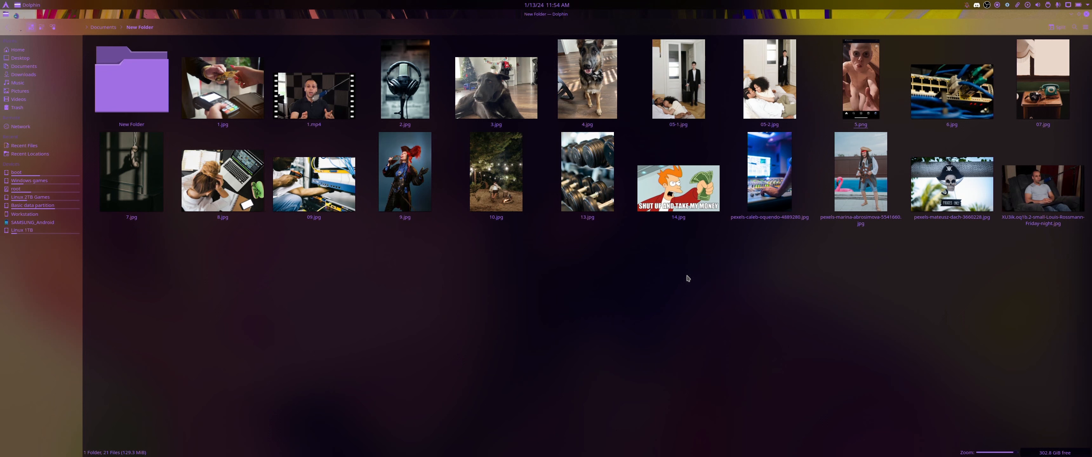
{"action": "left_click", "coordinate": [951, 91]}
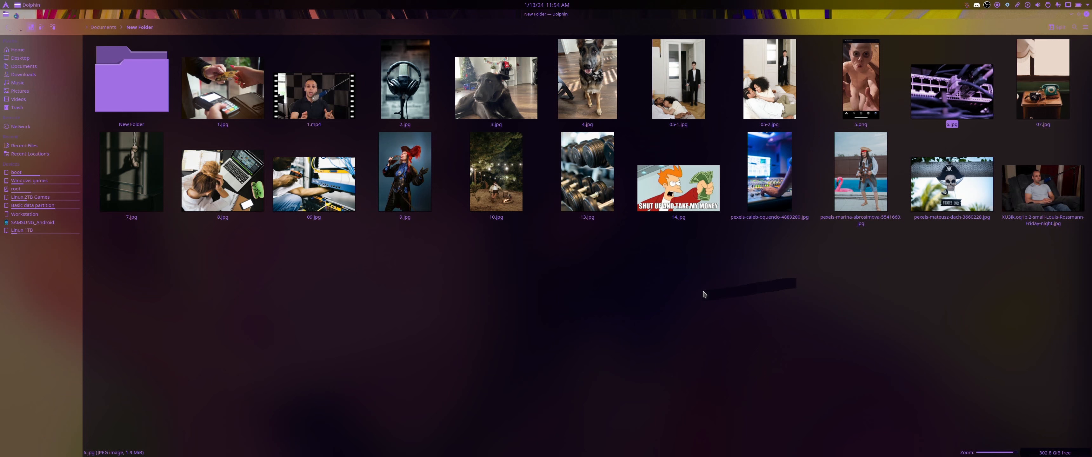
{"action": "mouse_move", "coordinate": [746, 285]}
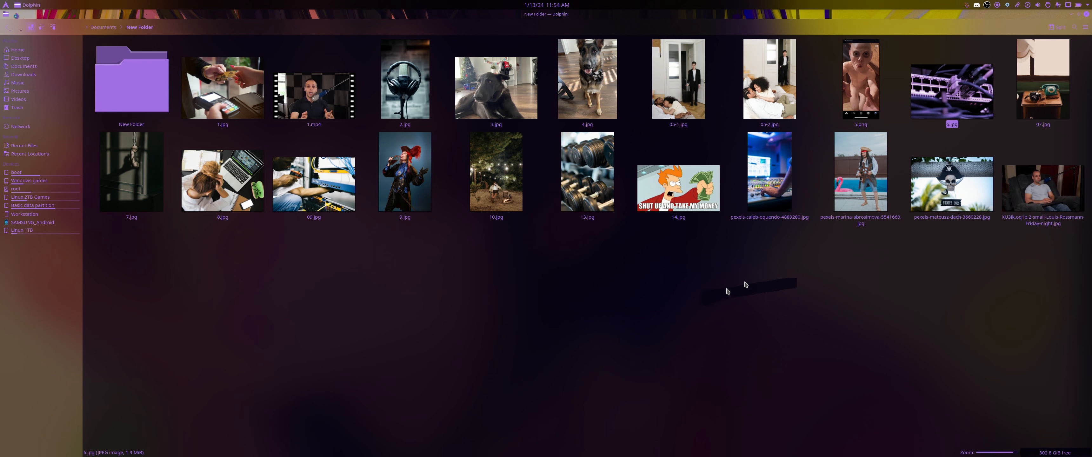
{"action": "left_click", "coordinate": [1043, 91]}
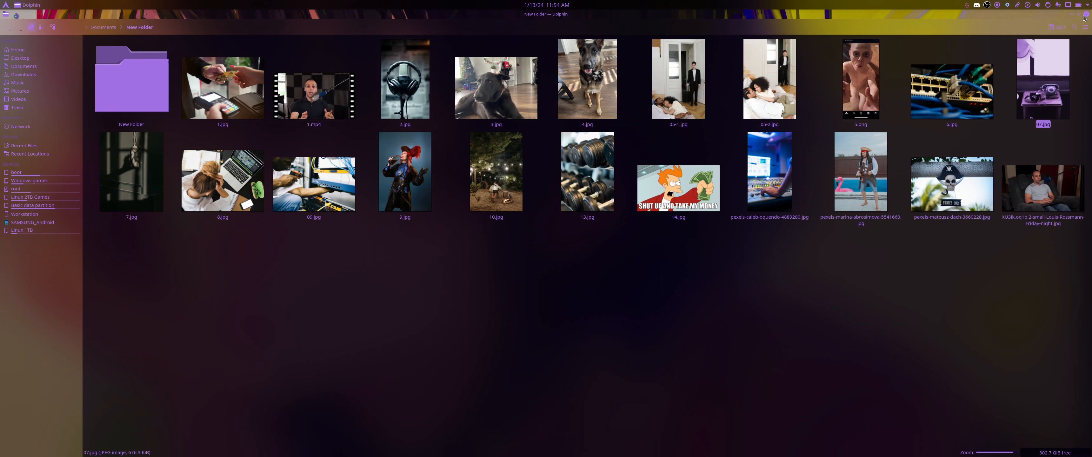
{"action": "left_click", "coordinate": [131, 171]}
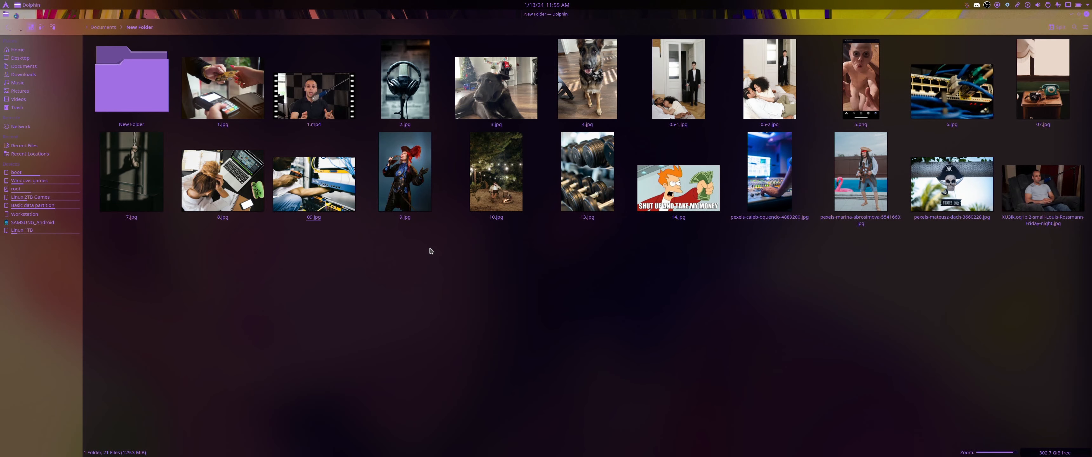
{"action": "left_click", "coordinate": [404, 171]}
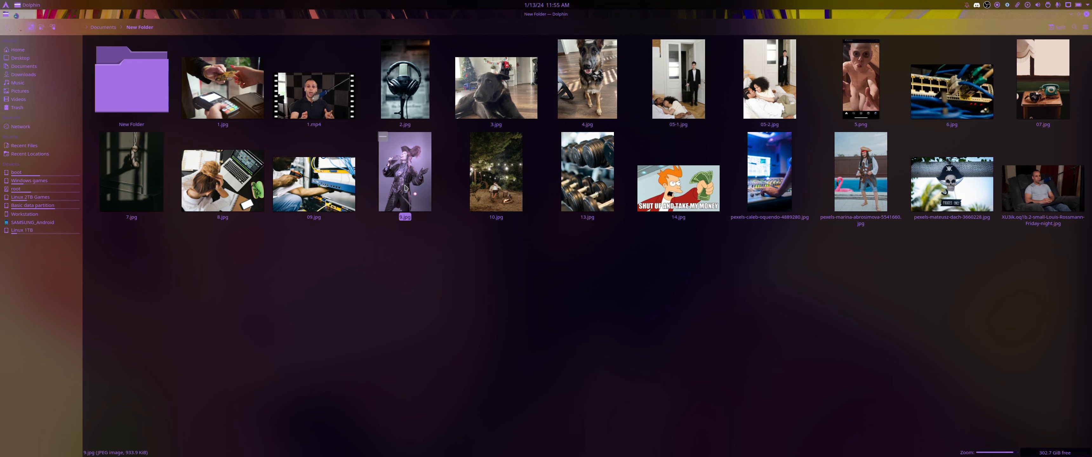
View the pirate woman photo 9.jpg in Gwenview, then close it
{"action": "double_click", "coordinate": [403, 171]}
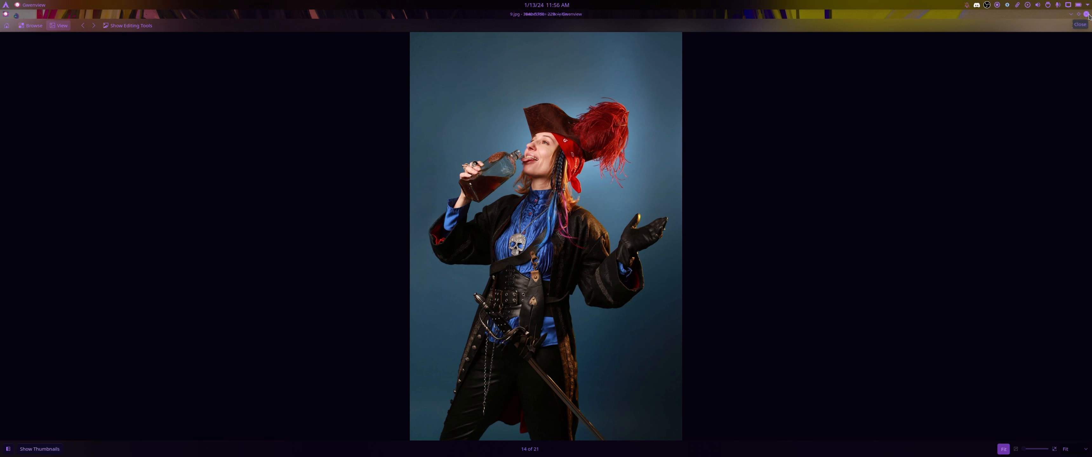
{"action": "left_click", "coordinate": [1080, 24]}
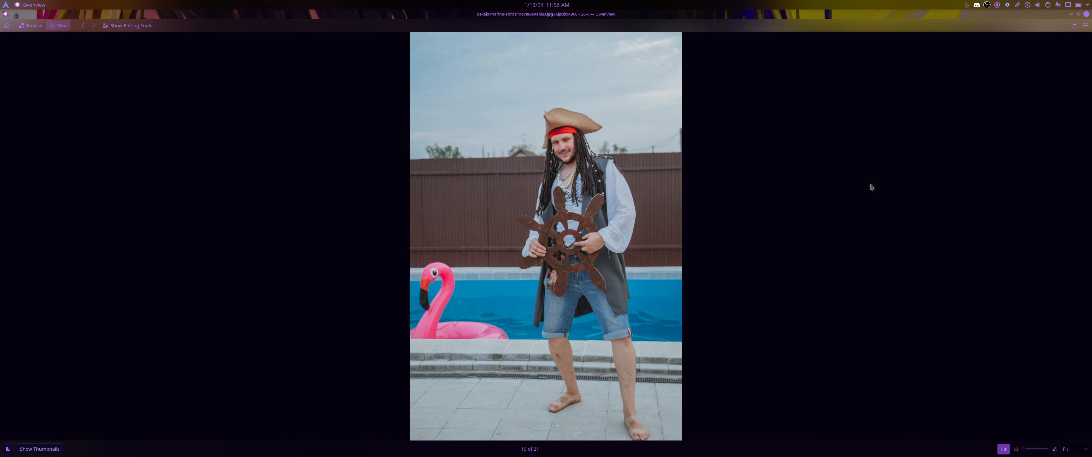
{"action": "mouse_move", "coordinate": [1037, 69]}
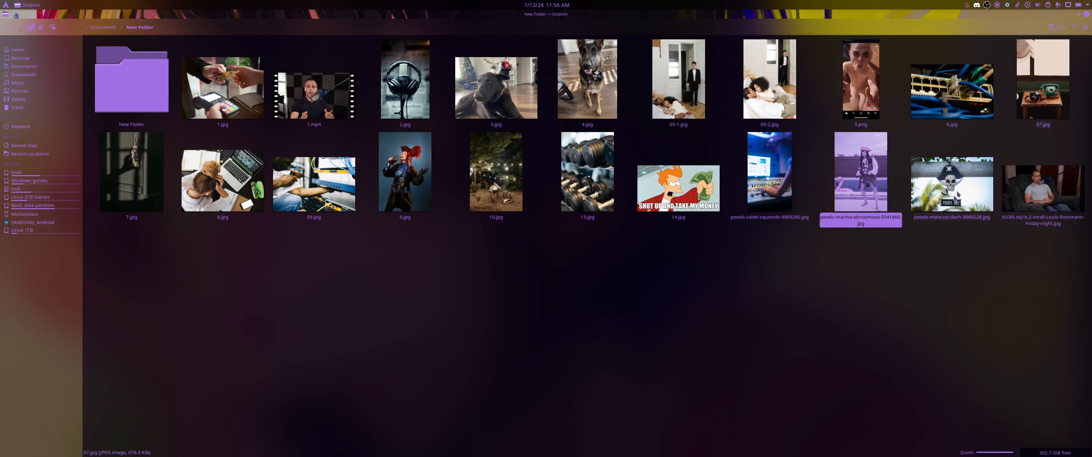
{"action": "double_click", "coordinate": [678, 188]}
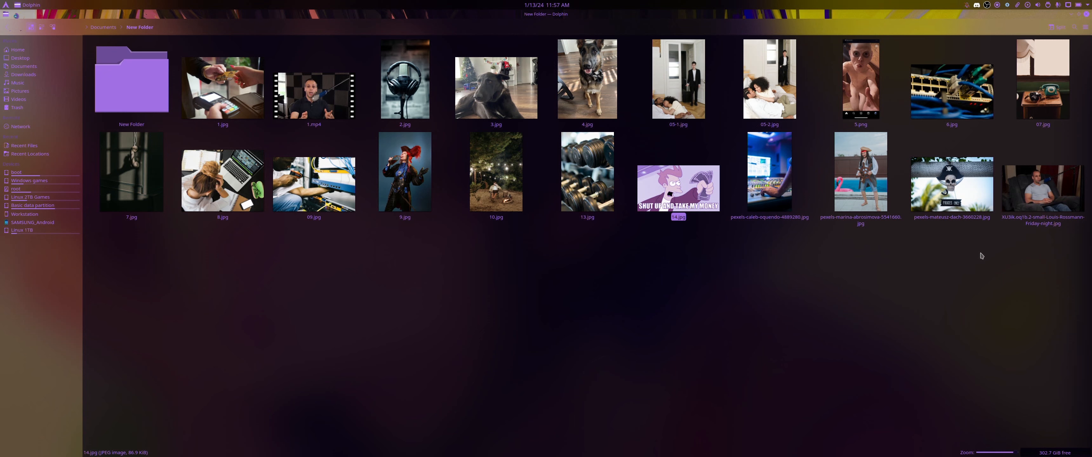
{"action": "double_click", "coordinate": [769, 79]}
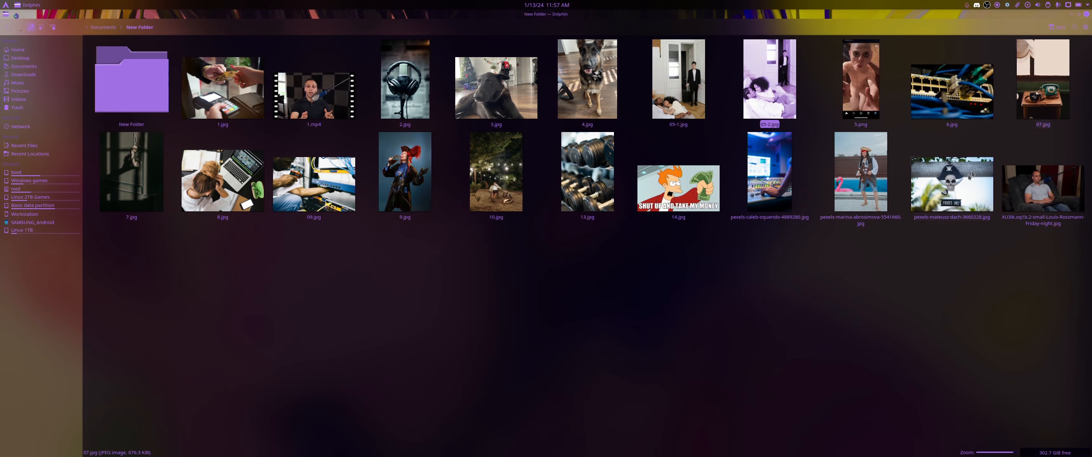
{"action": "left_click", "coordinate": [1043, 190]}
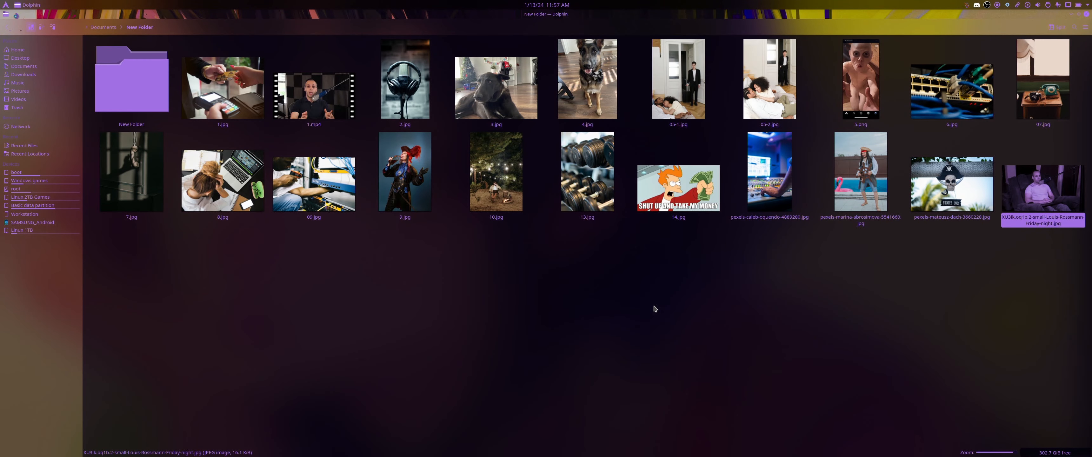
{"action": "mouse_move", "coordinate": [647, 302]}
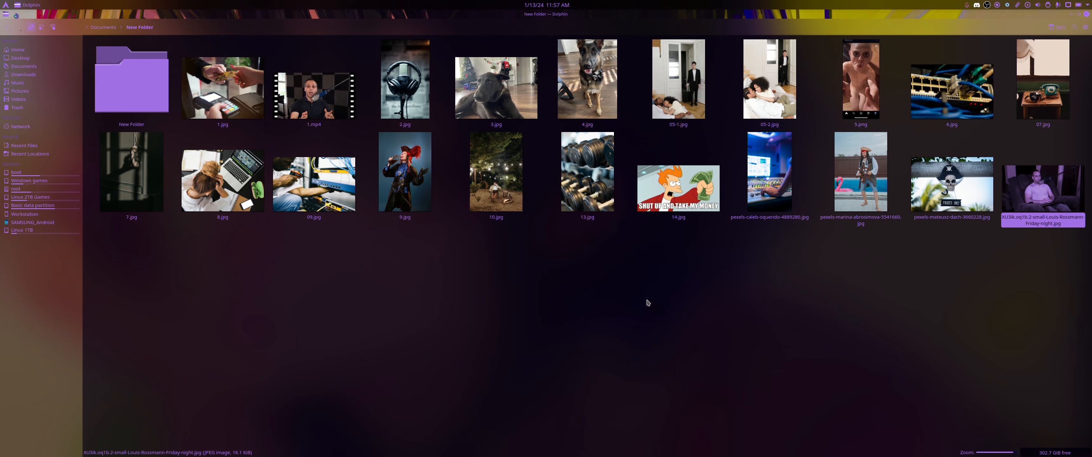
{"action": "mouse_move", "coordinate": [546, 257]}
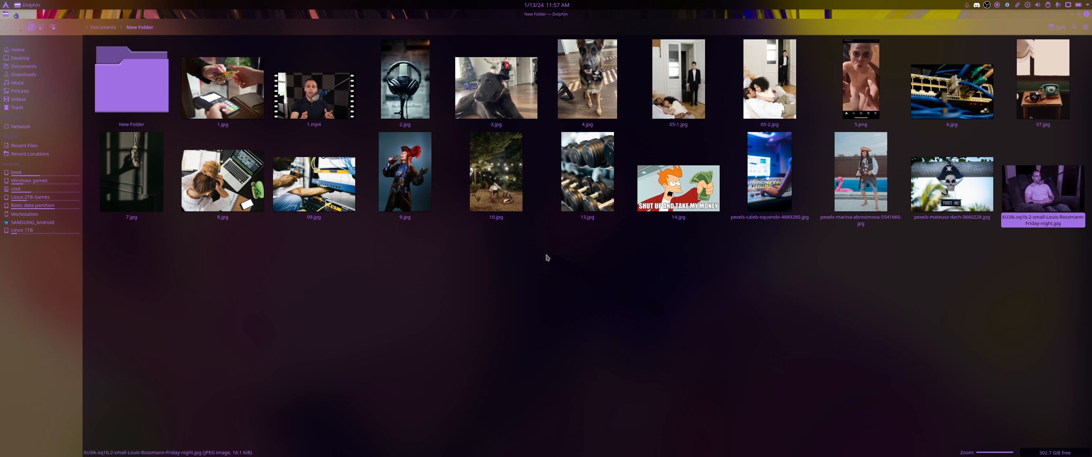
{"action": "mouse_move", "coordinate": [635, 264]}
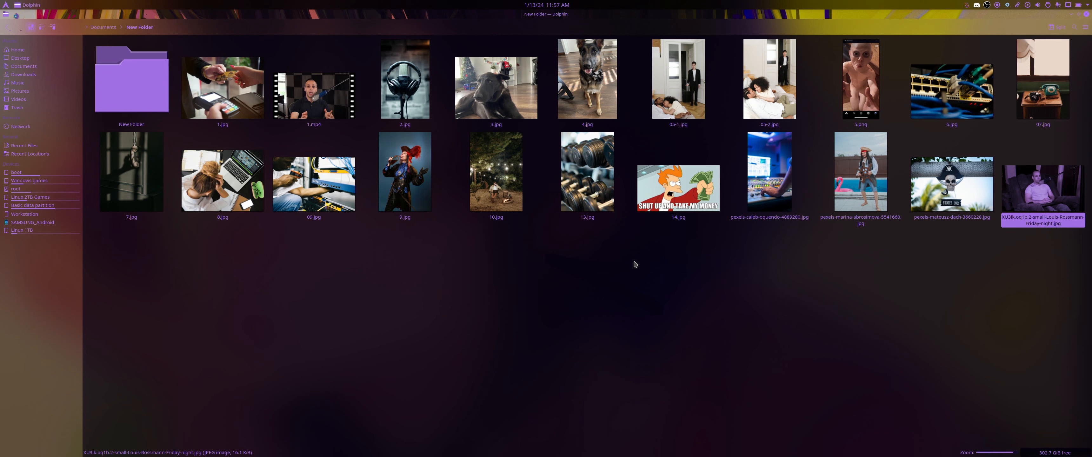